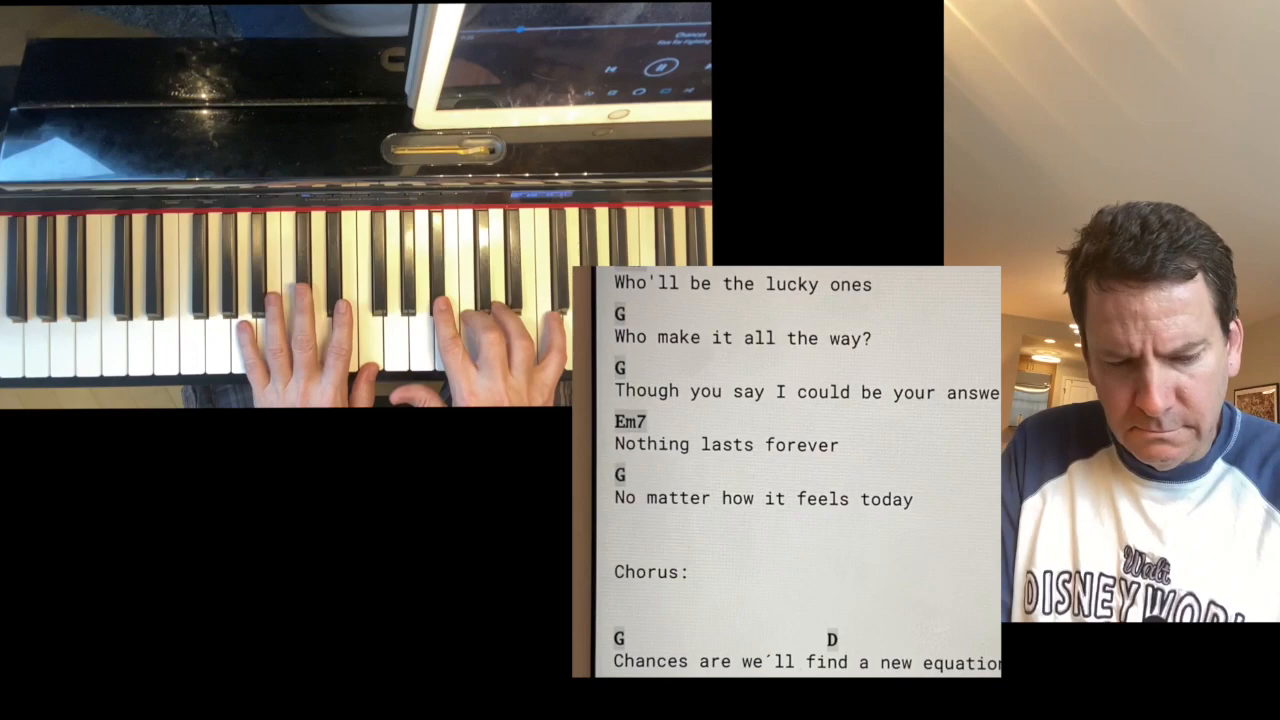
{"action": "scroll", "scroll_direction": "down", "scroll_amount": 3}
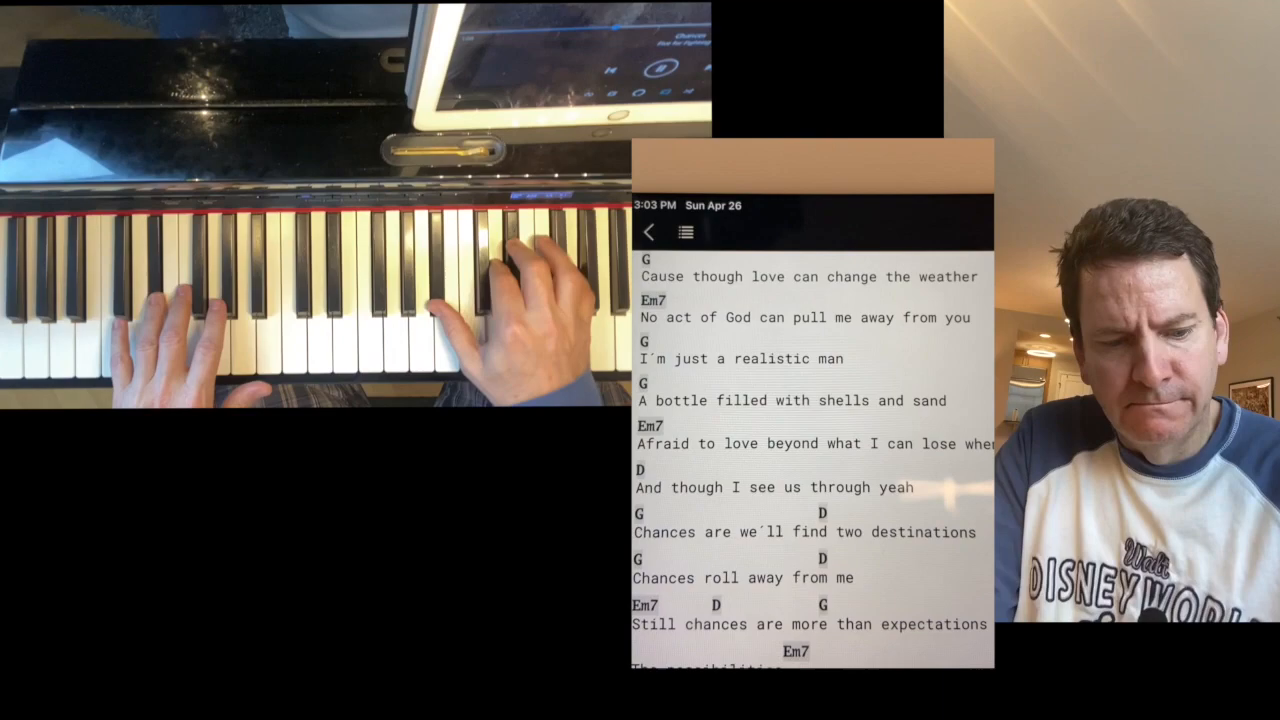
{"action": "scroll", "scroll_direction": "down", "scroll_amount": 3}
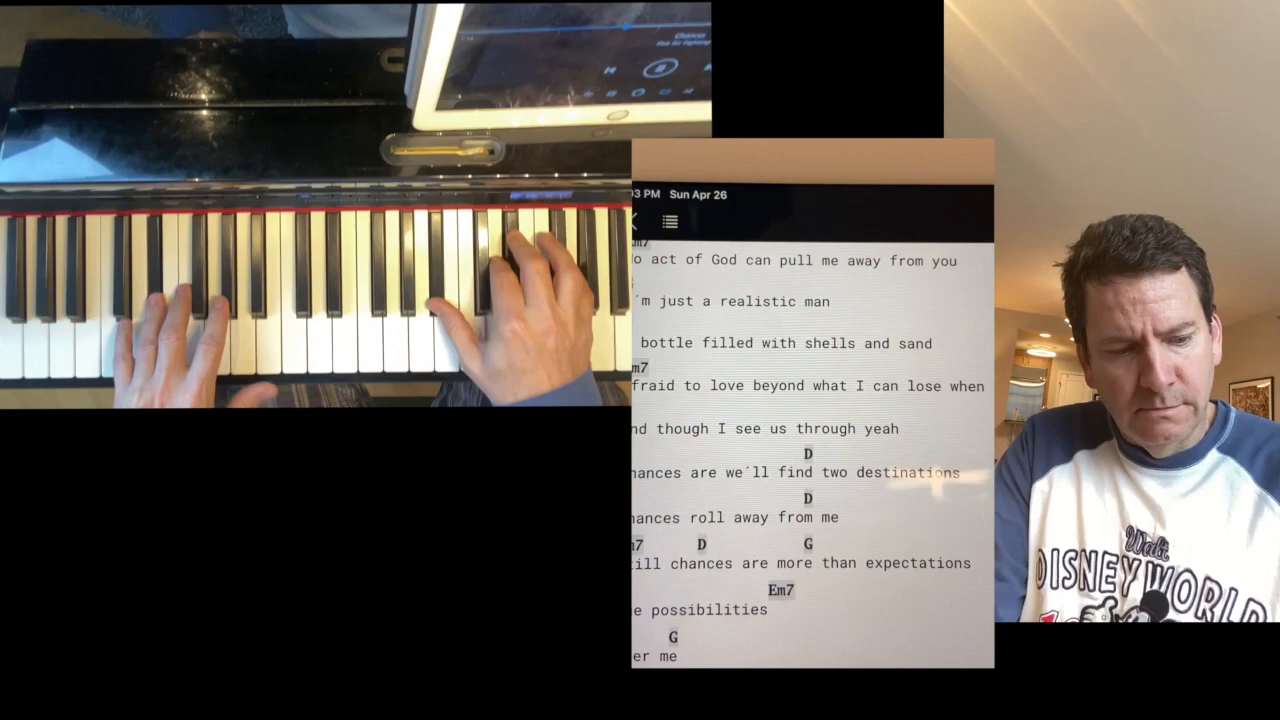
{"action": "scroll", "scroll_direction": "down", "scroll_amount": 3}
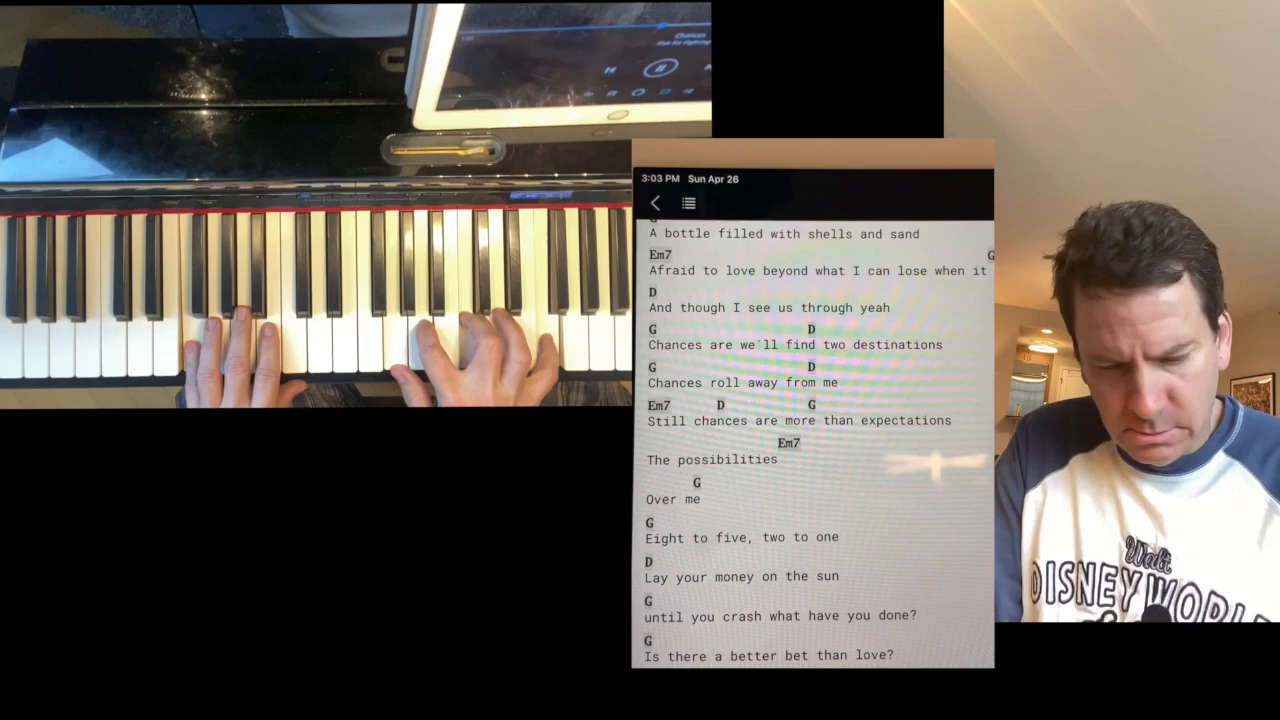
{"action": "scroll", "scroll_direction": "down", "scroll_amount": 3}
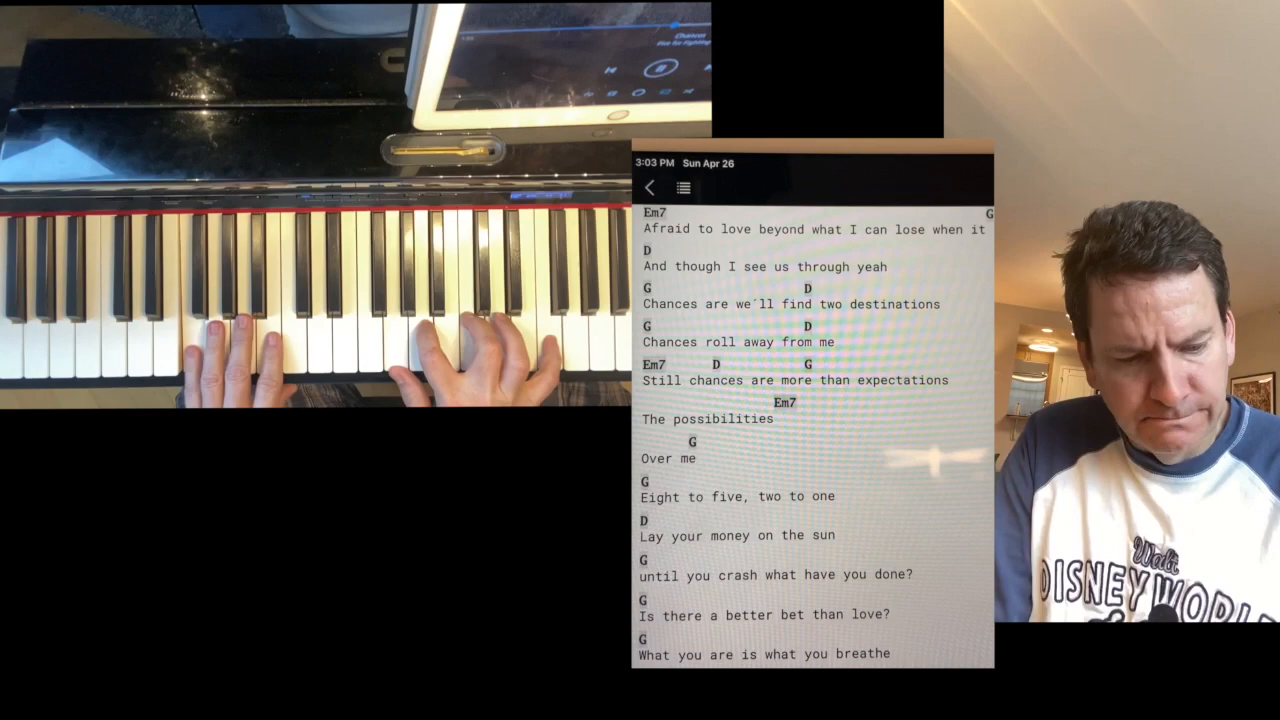
{"action": "scroll", "scroll_direction": "down", "scroll_amount": 3}
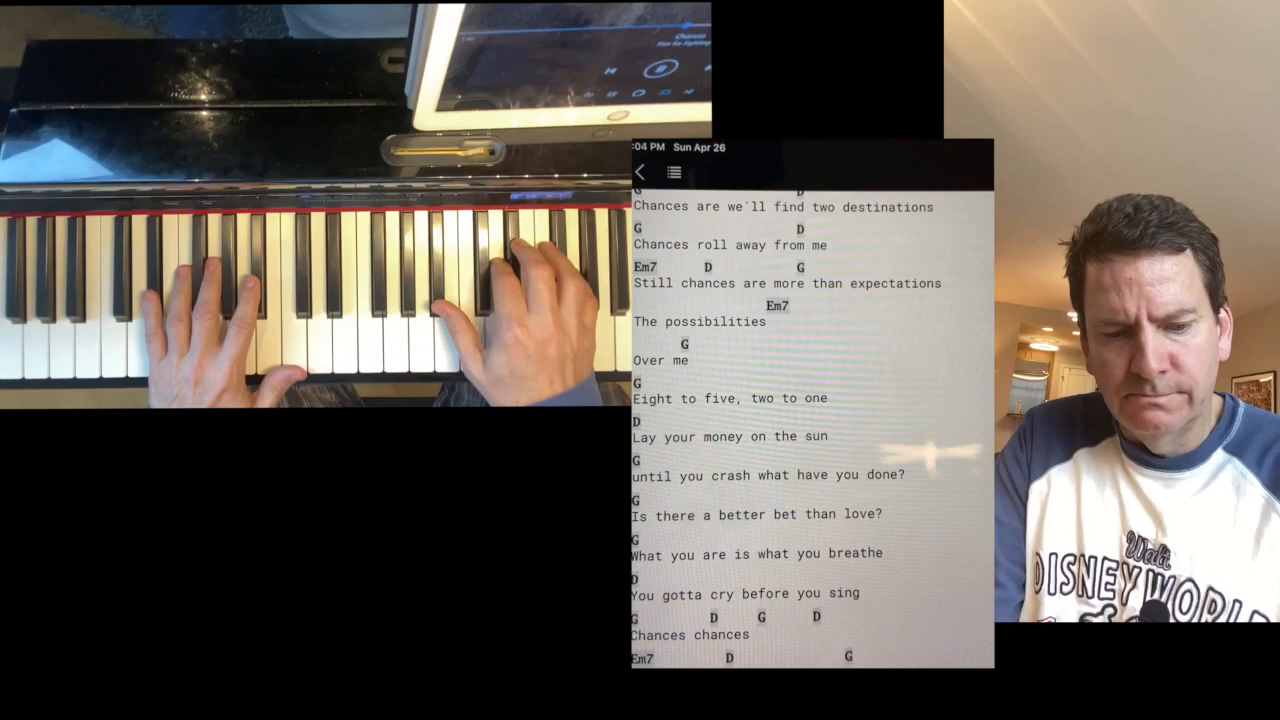
{"action": "scroll", "scroll_direction": "down", "scroll_amount": 3}
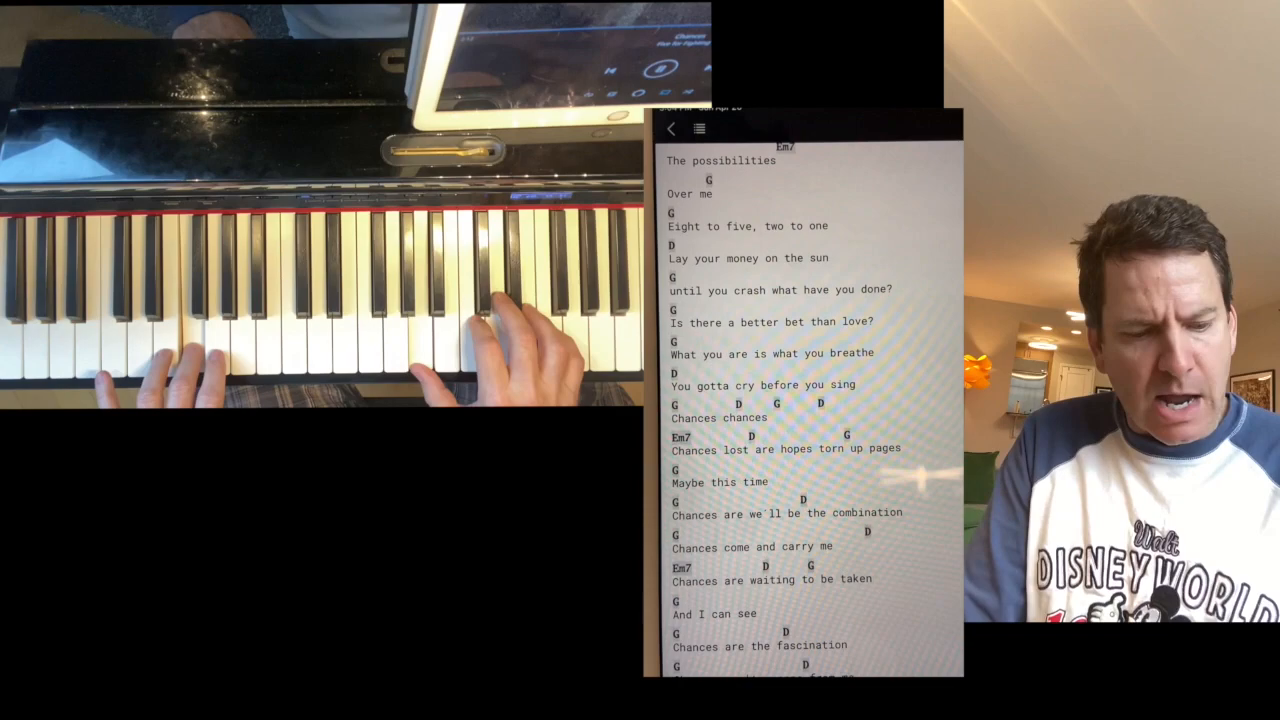
{"action": "scroll", "scroll_direction": "down", "scroll_amount": 3}
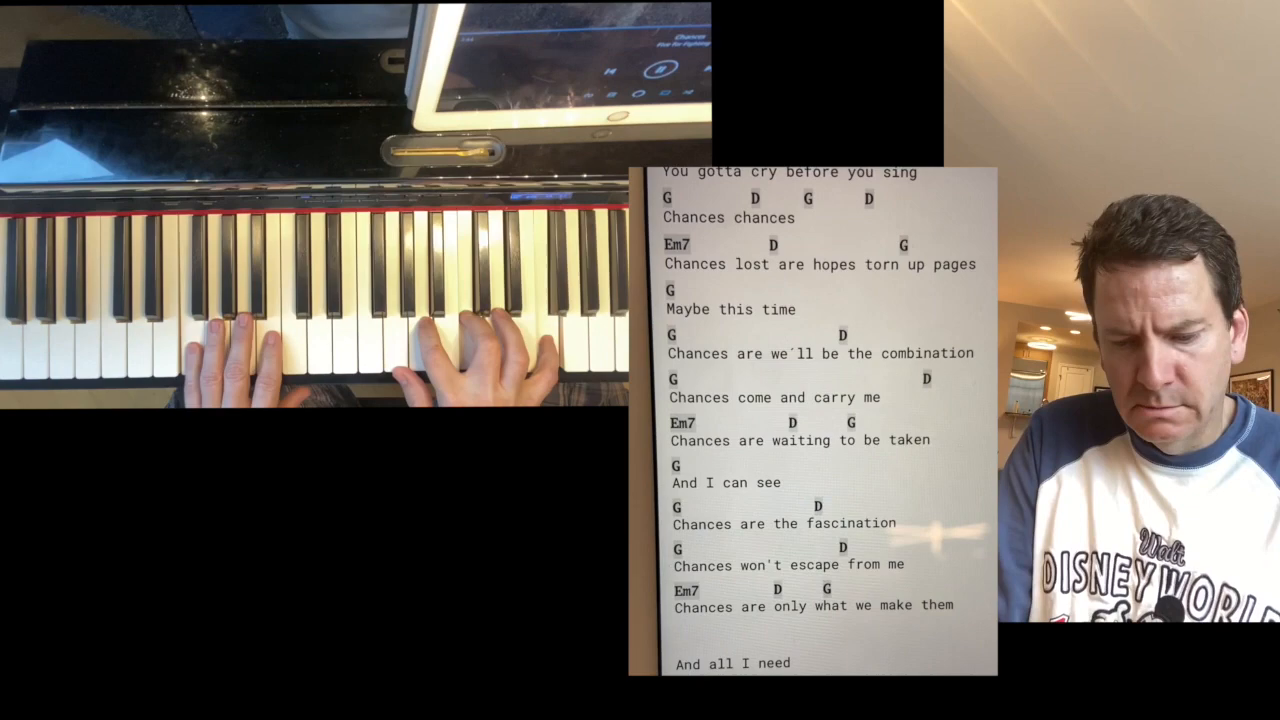